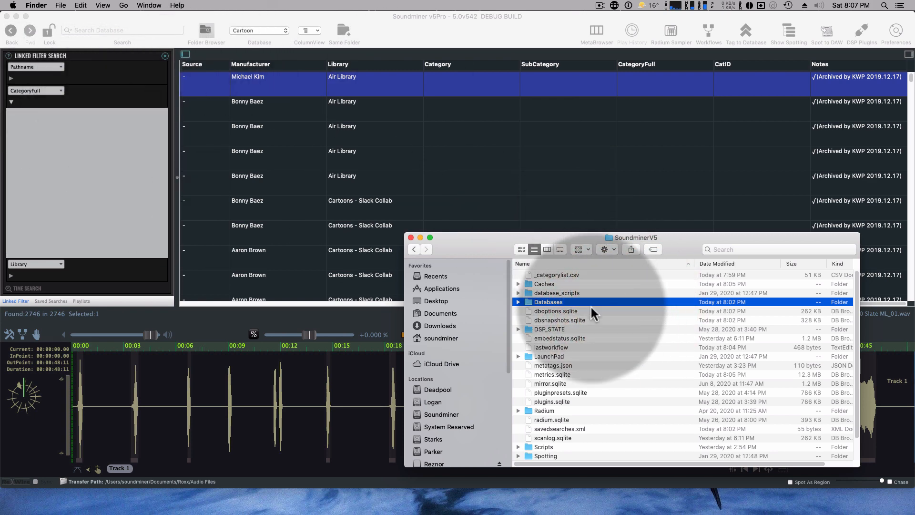
Preview _categorylist.csv in Quick Look and scroll down to the ARCHIVE, BELLS, BIRDS and BOATS categories
double_click(556, 275)
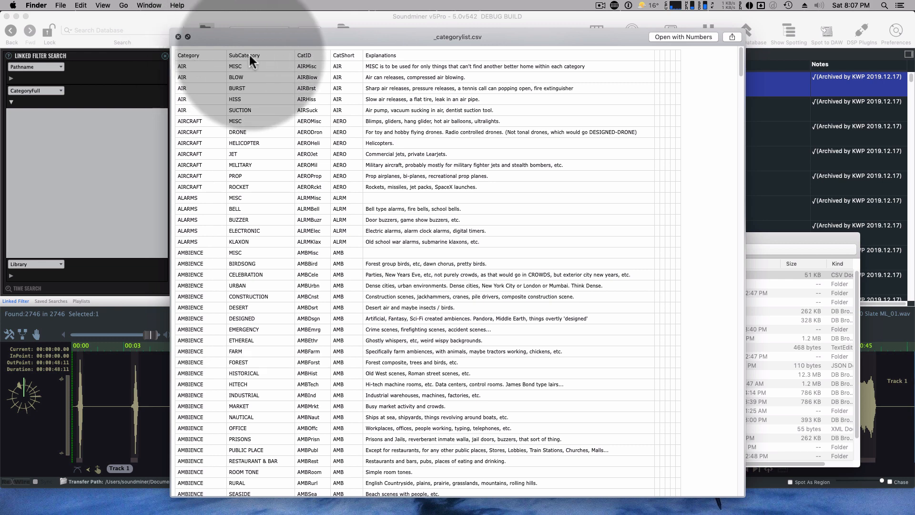
mouse_move(352, 63)
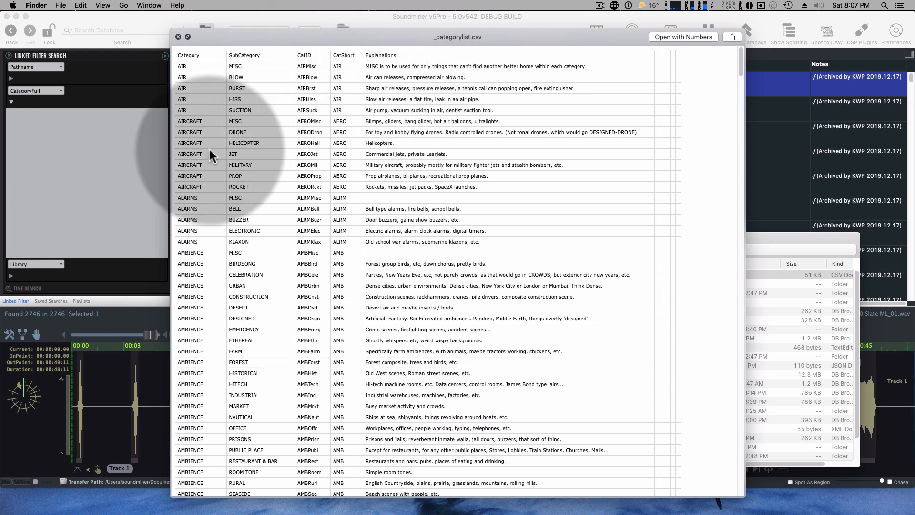
mouse_move(259, 61)
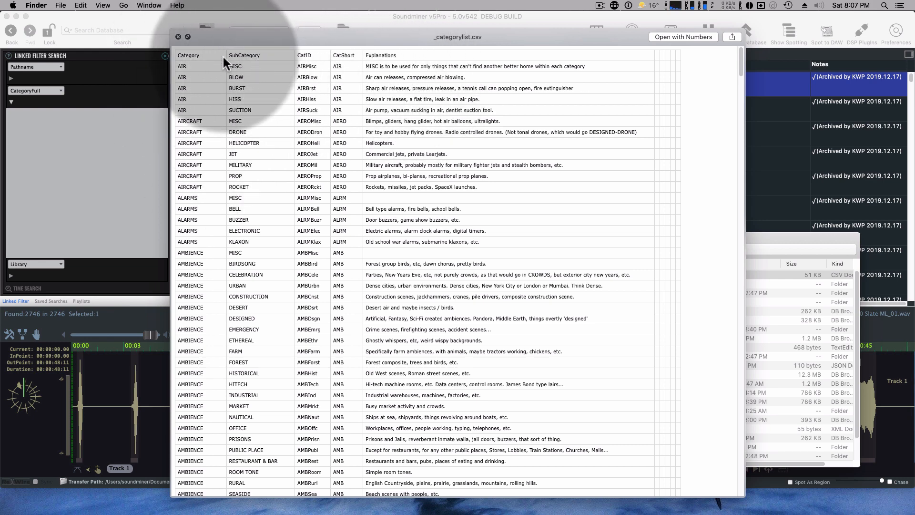
scroll("down", 3)
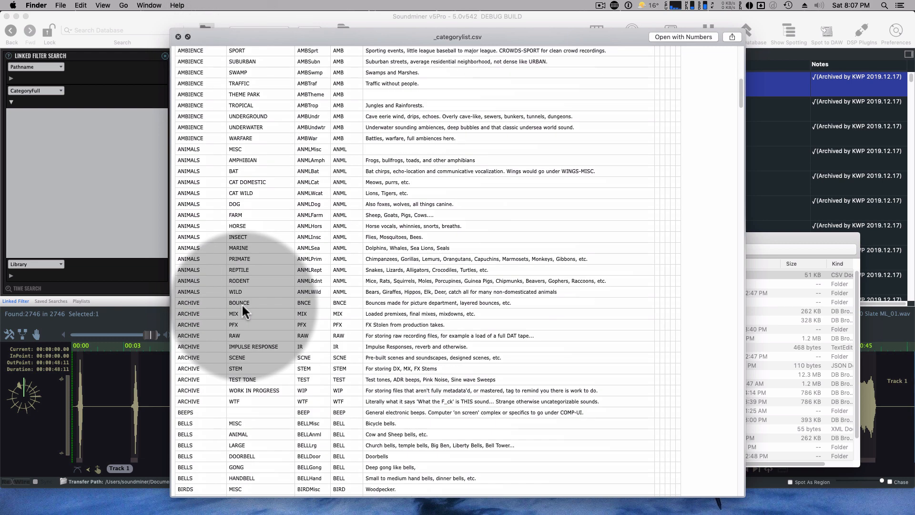
scroll("down", 3)
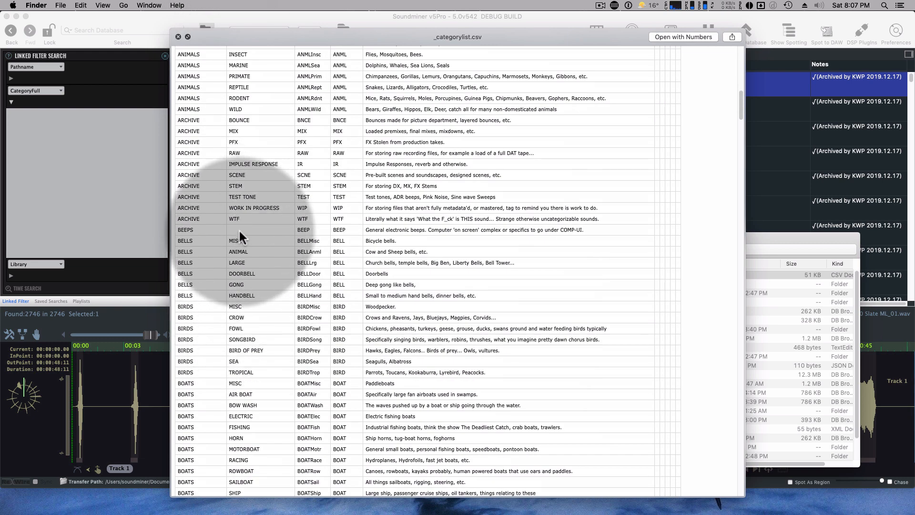
mouse_move(211, 242)
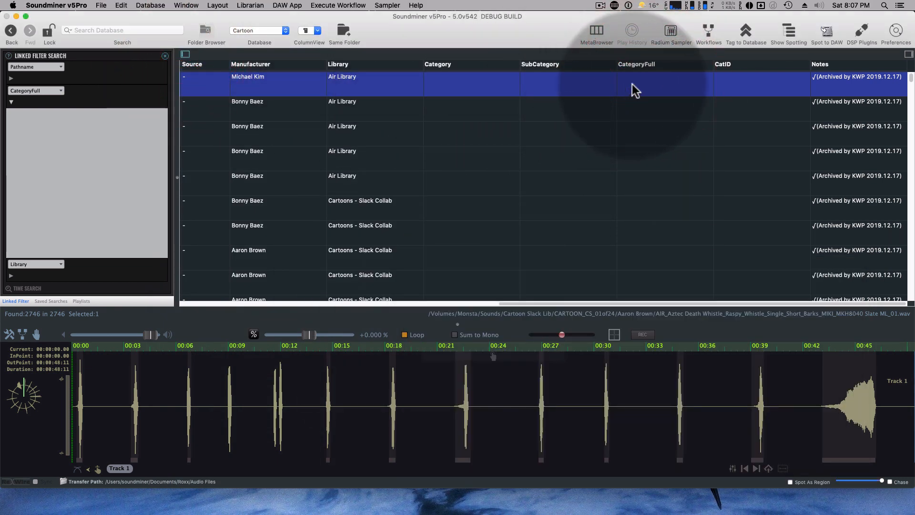
Bring up the CategoryFull Assign menu for the first record to tag it CLOCKS-MECHANICS
right_click(635, 83)
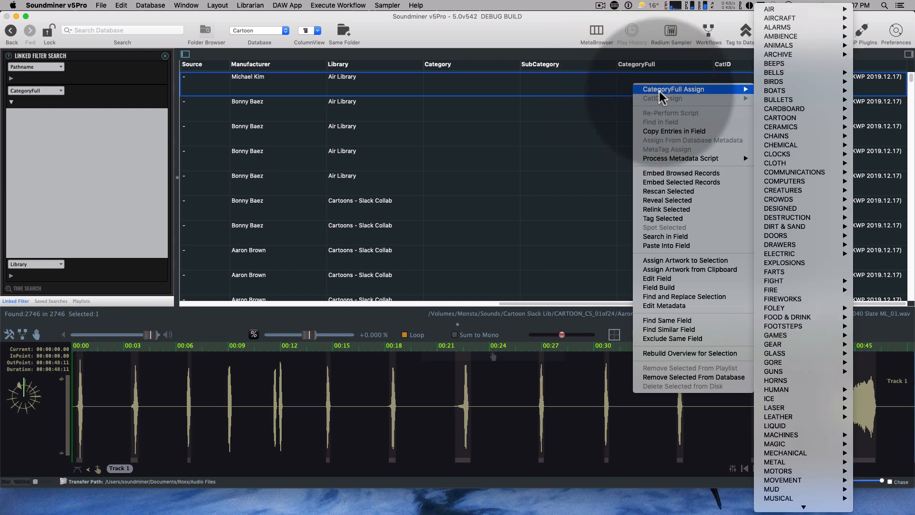
mouse_move(784, 108)
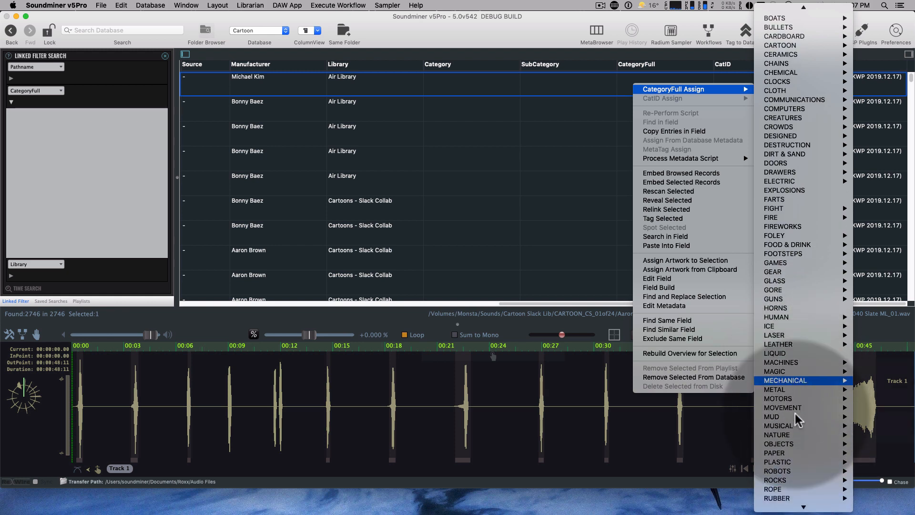
mouse_move(782, 389)
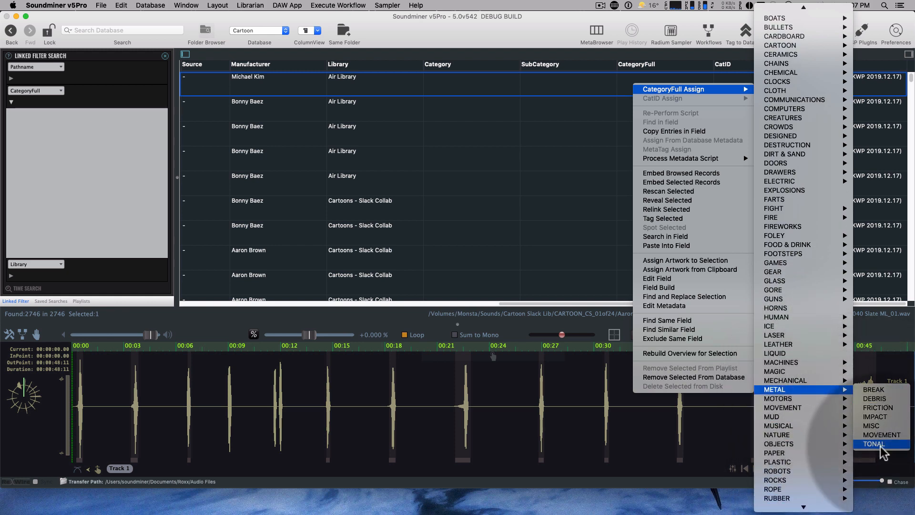
mouse_move(777, 81)
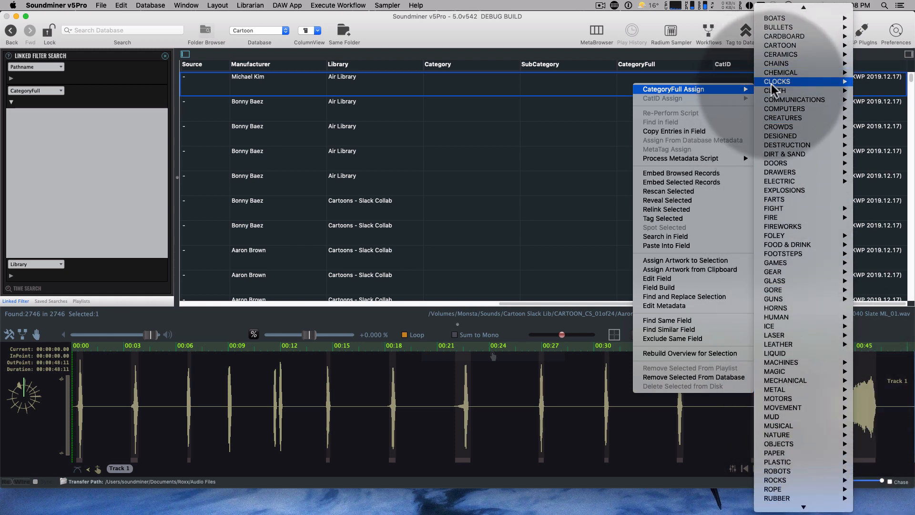
mouse_move(778, 81)
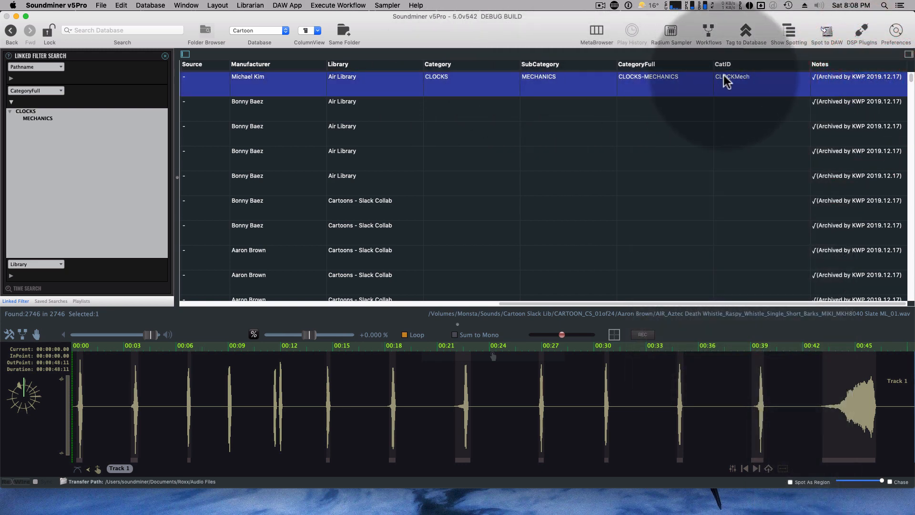
mouse_move(722, 144)
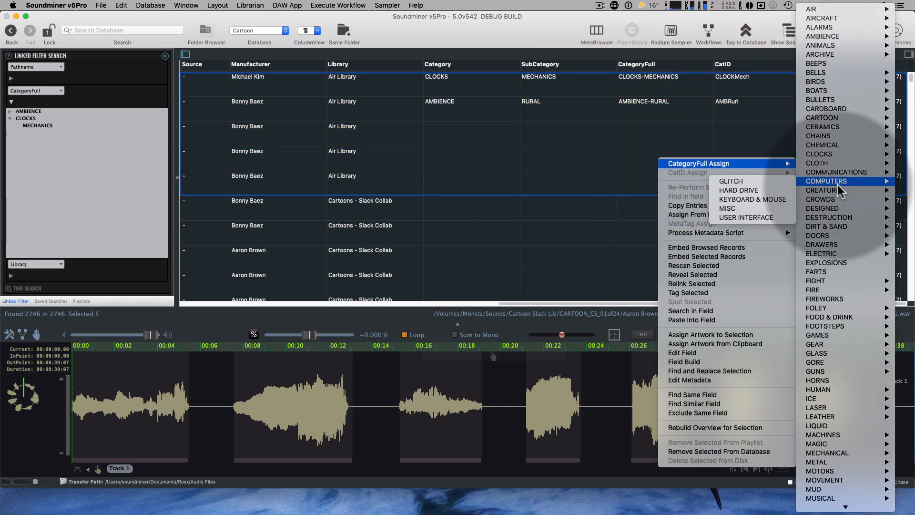
mouse_move(823, 199)
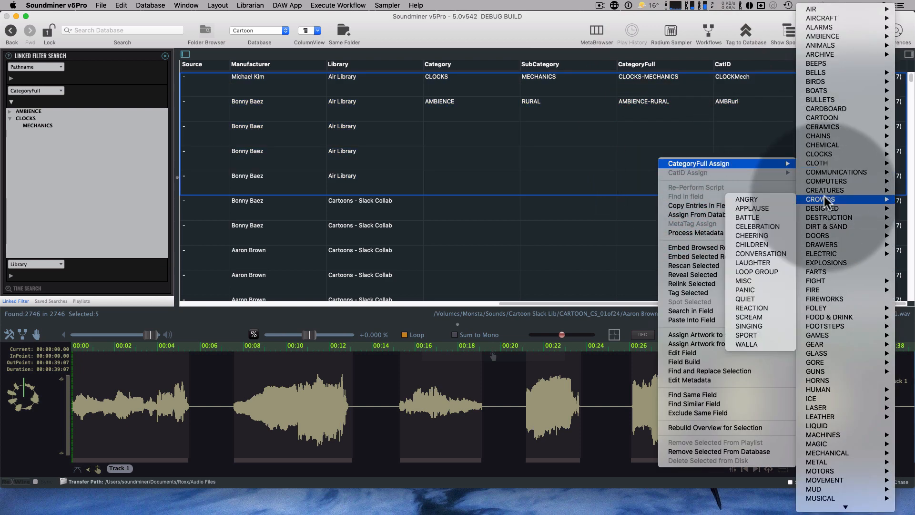
Assign the CROWDS category to the five selected Air Library records
left_click(816, 199)
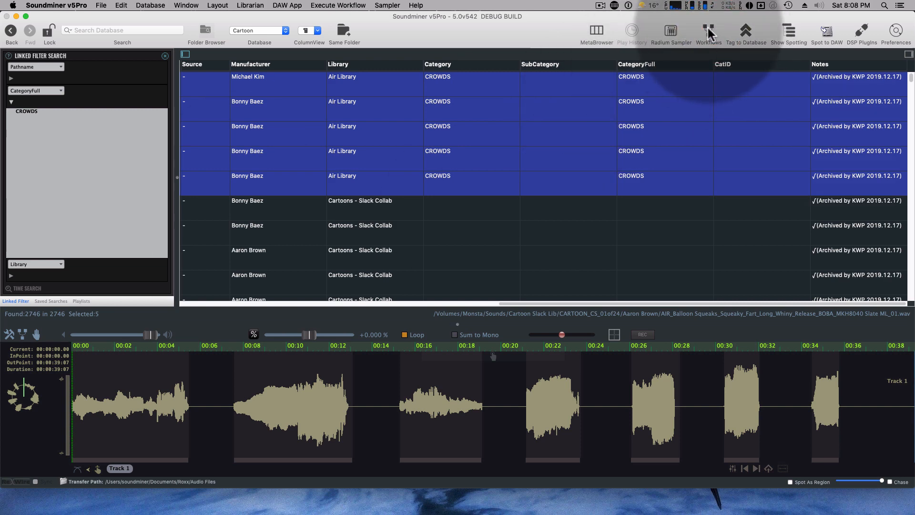
Run a workflow assigning COMMUNICATIONS/RADIO (CatID COMRadio) to the five Air Library records, then close it
left_click(708, 34)
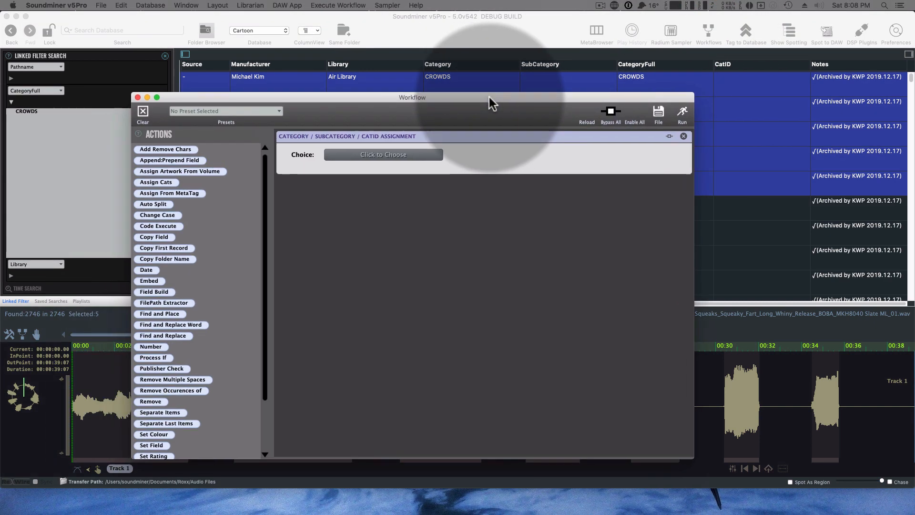
left_click(383, 155)
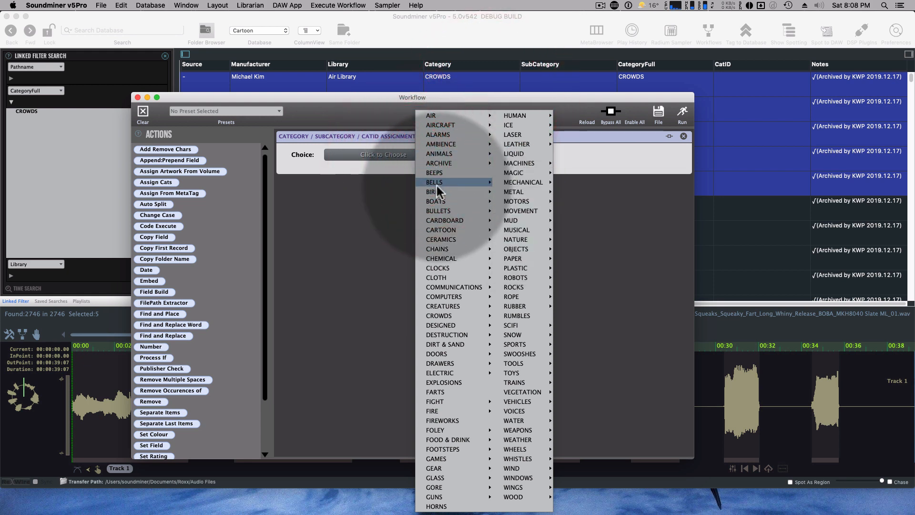
mouse_move(454, 287)
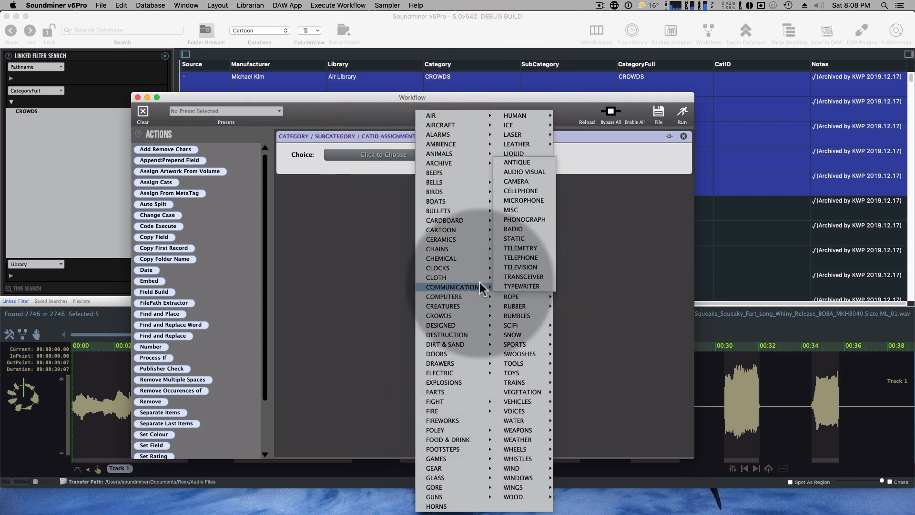
left_click(513, 228)
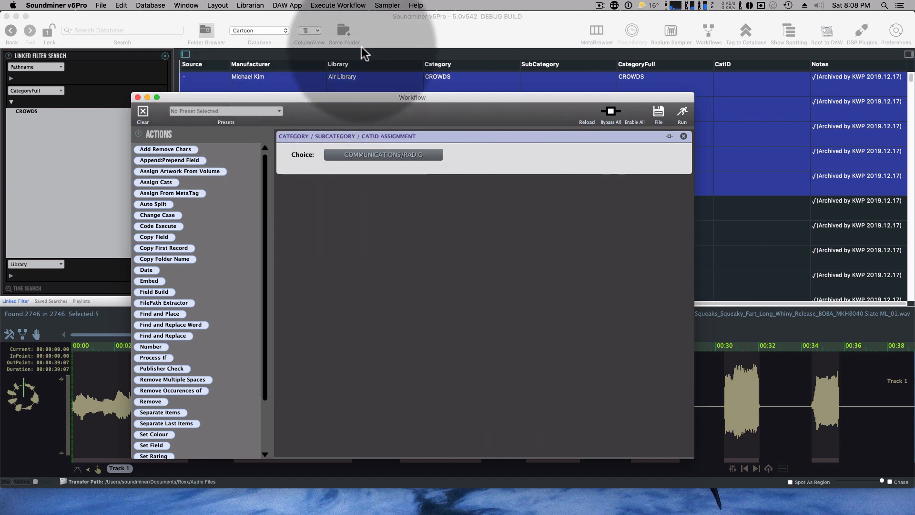
left_click(337, 6)
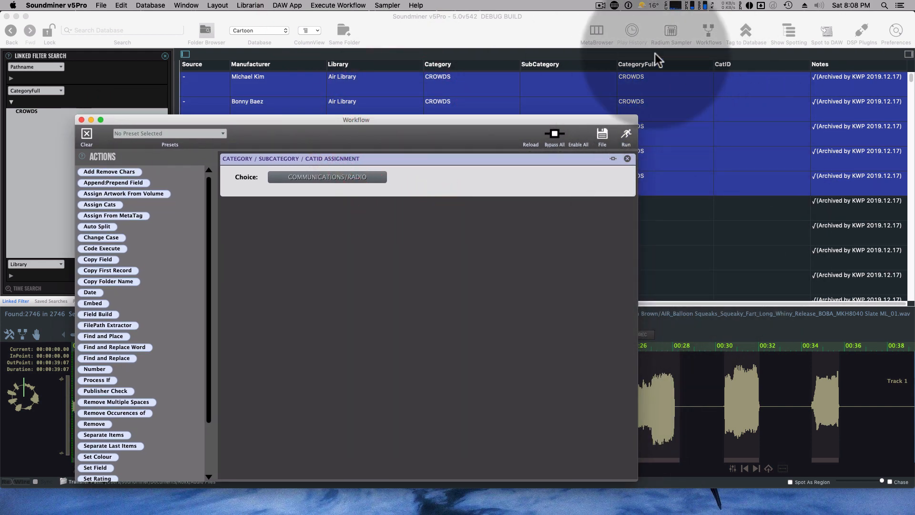
left_click(625, 135)
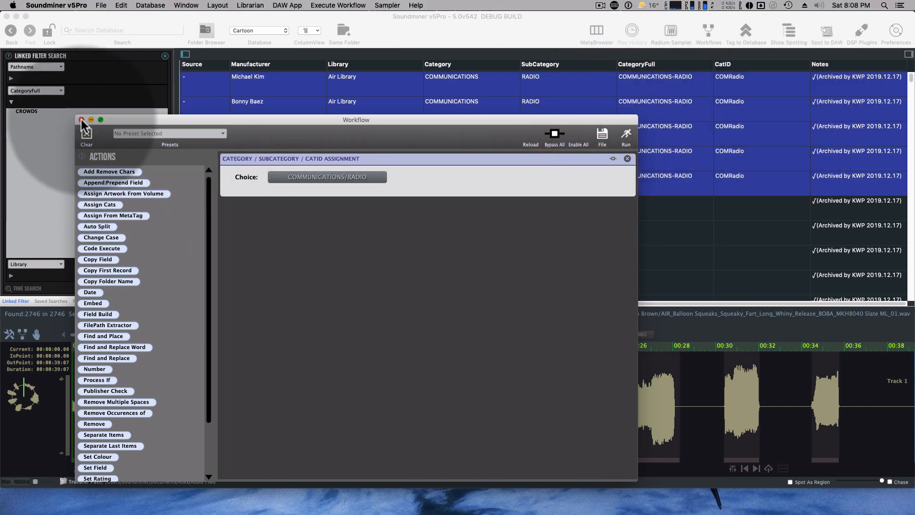
left_click(82, 120)
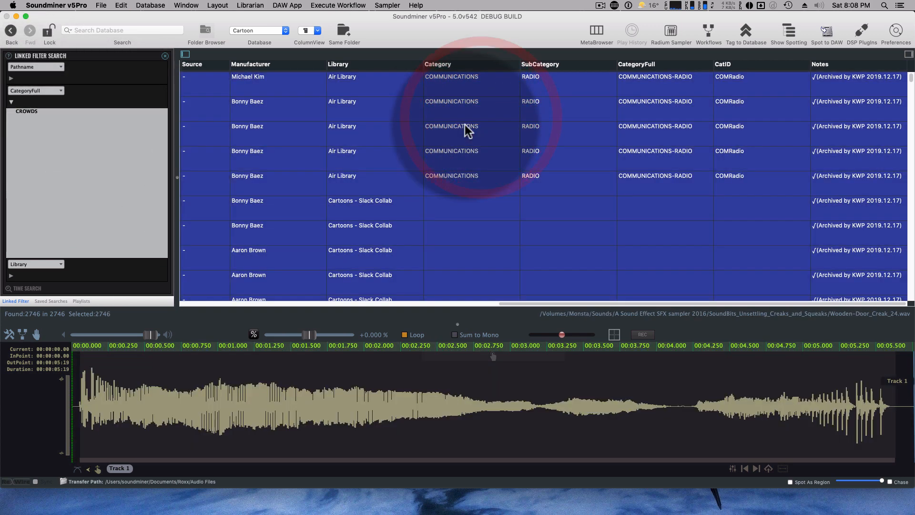
Run the AutoExpand CatID From Filename script on all 2746 records, filling UCS tags like AIR-BLOW and AIRCRAFT-DRONE
right_click(467, 128)
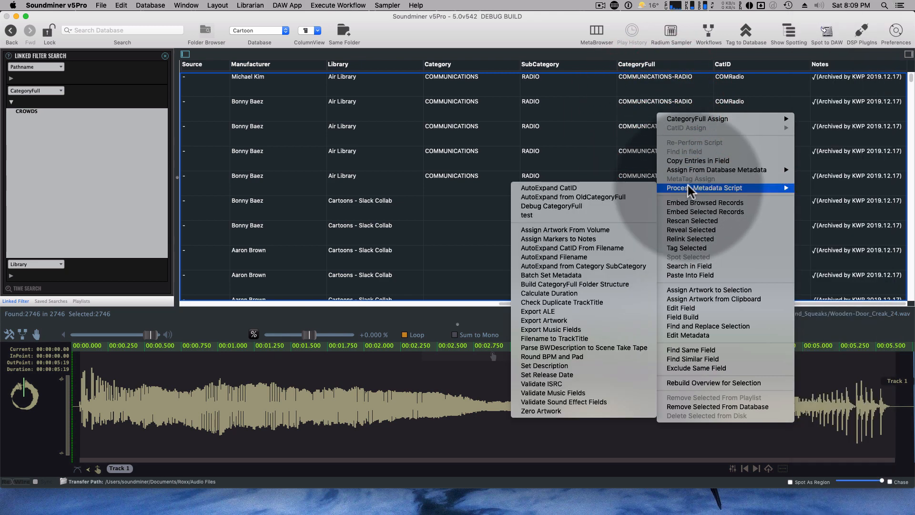
left_click(604, 210)
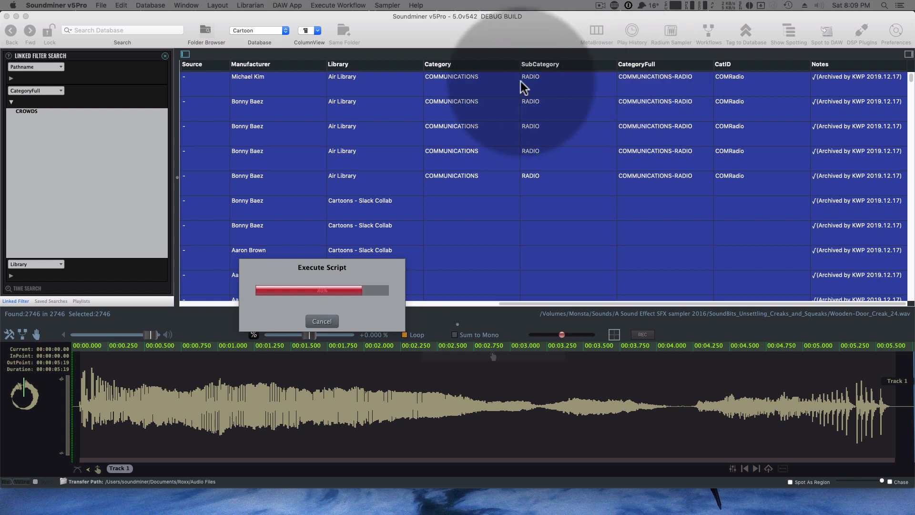
mouse_move(613, 115)
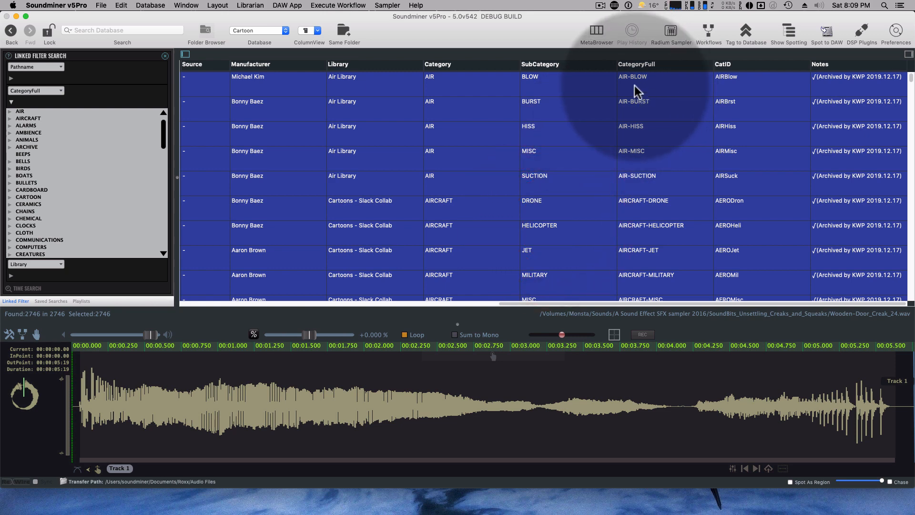
mouse_move(618, 194)
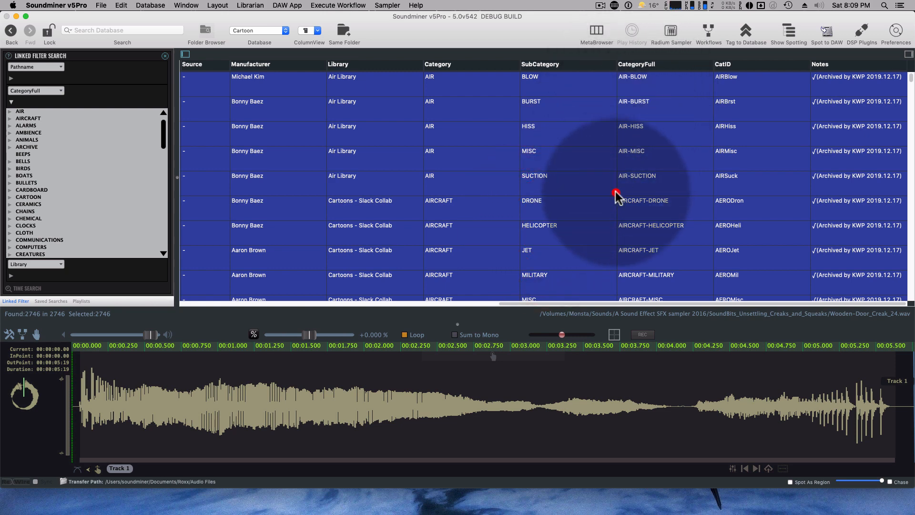
left_click(534, 176)
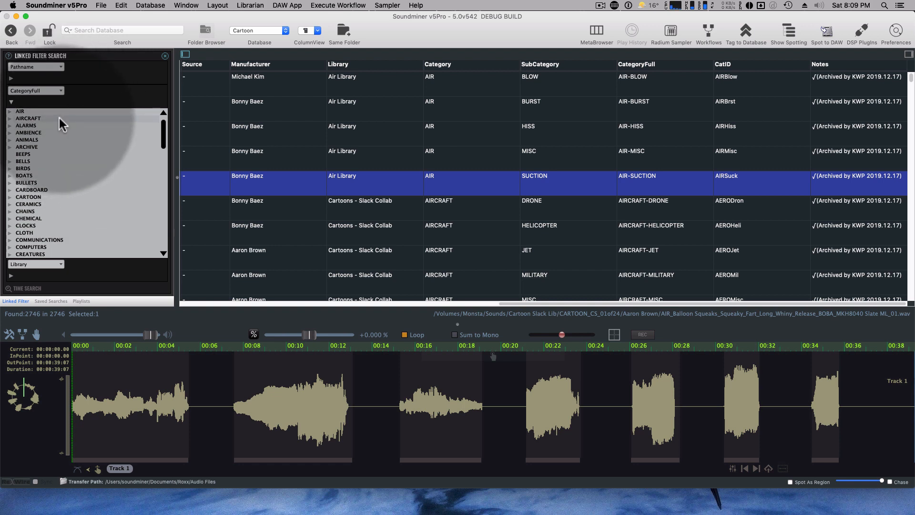
mouse_move(28, 225)
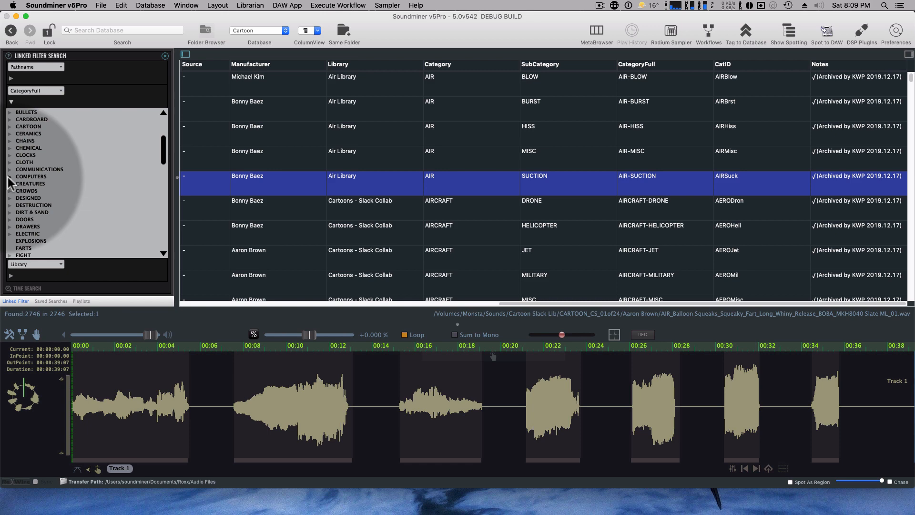
Switch the linked filter from CategoryFull to the Pathname folder tree showing the Monsta Sounds libraries
left_click(10, 183)
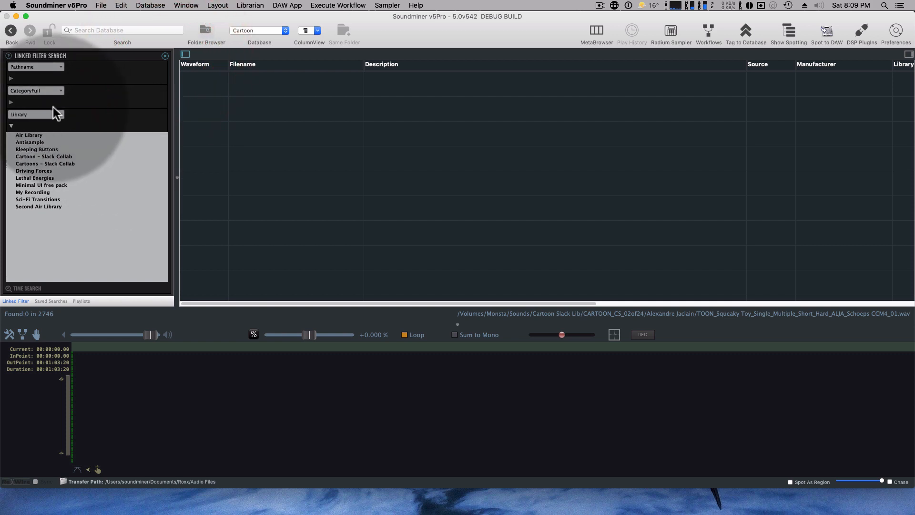
left_click(9, 78)
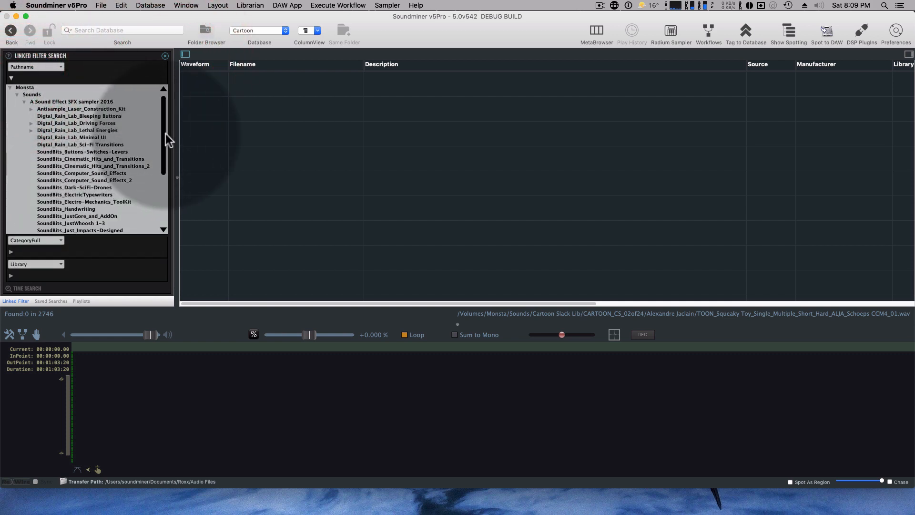
scroll("down", 3)
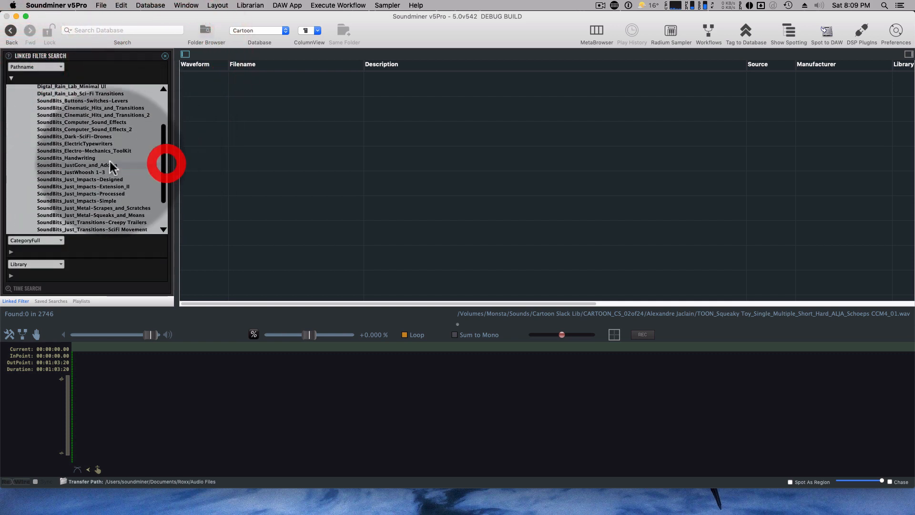
Assign OBJECTS-WRITING (CatID WRITE) to the twelve SoundBits_Handwriting records
left_click(66, 157)
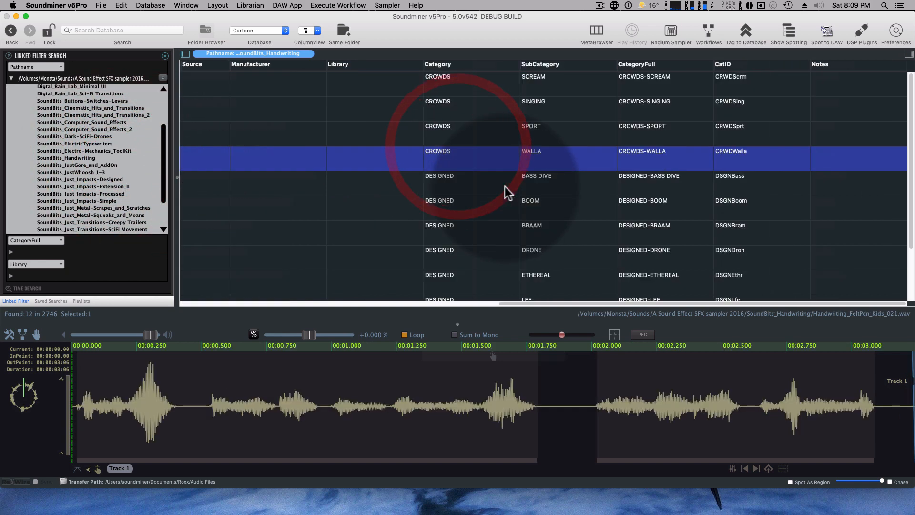
right_click(662, 90)
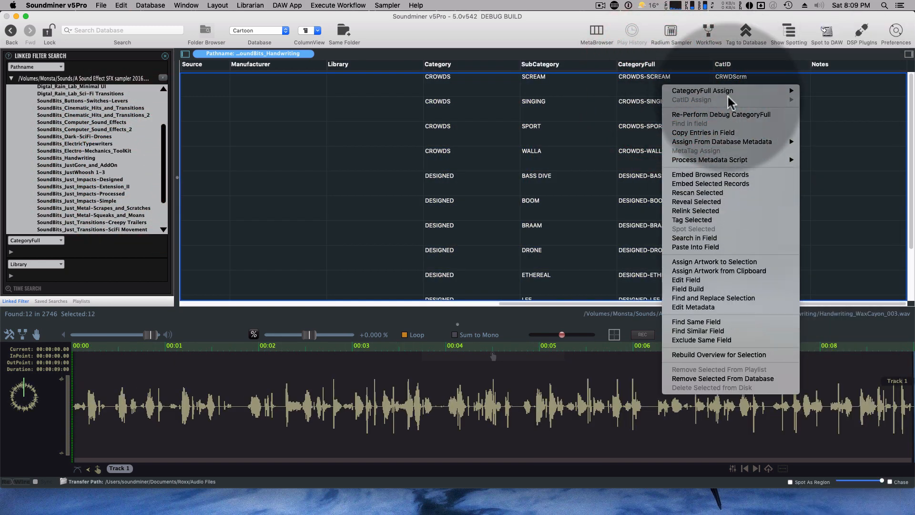
left_click(702, 90)
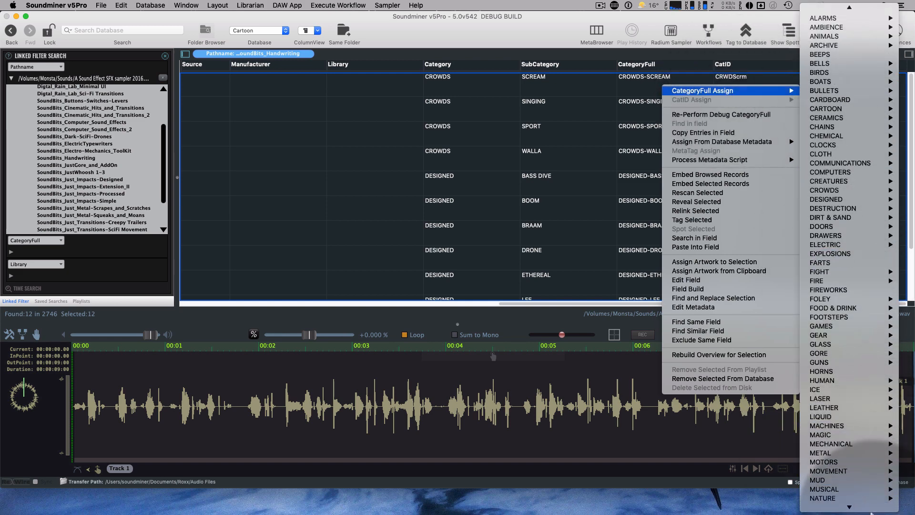
mouse_move(825, 434)
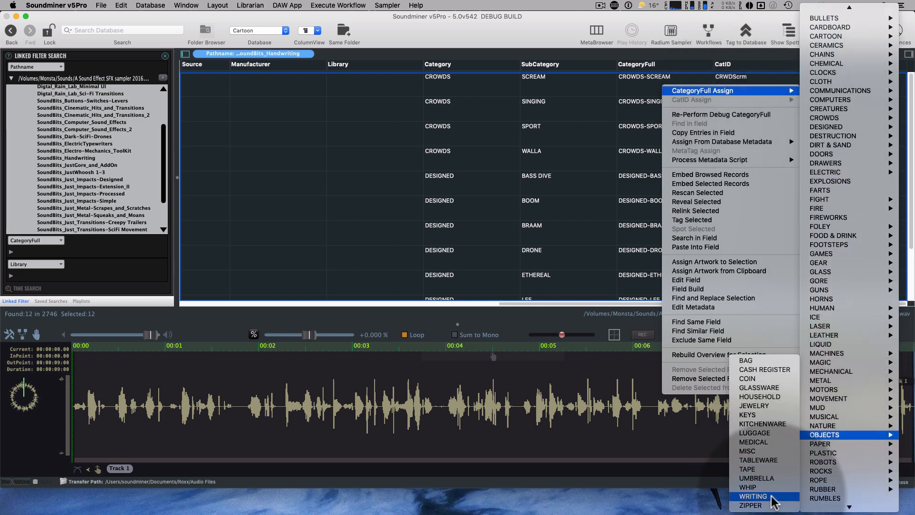
left_click(753, 496)
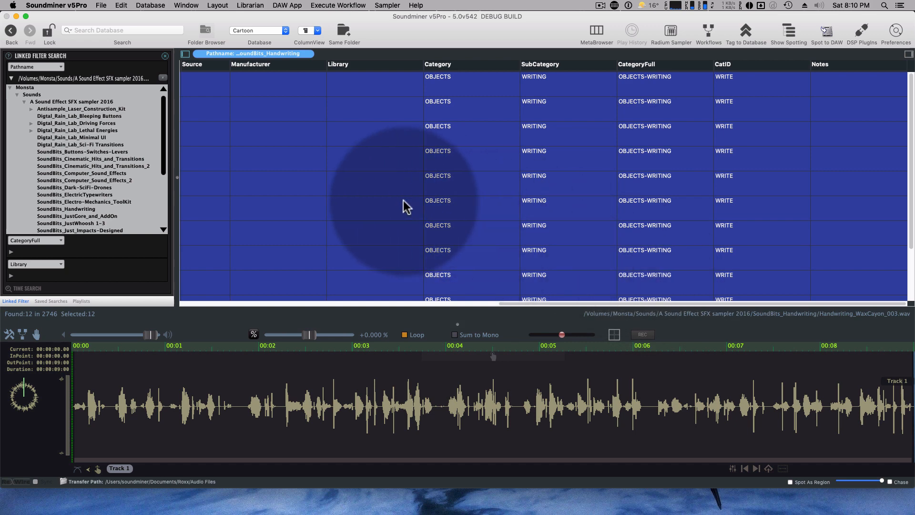
left_click(438, 201)
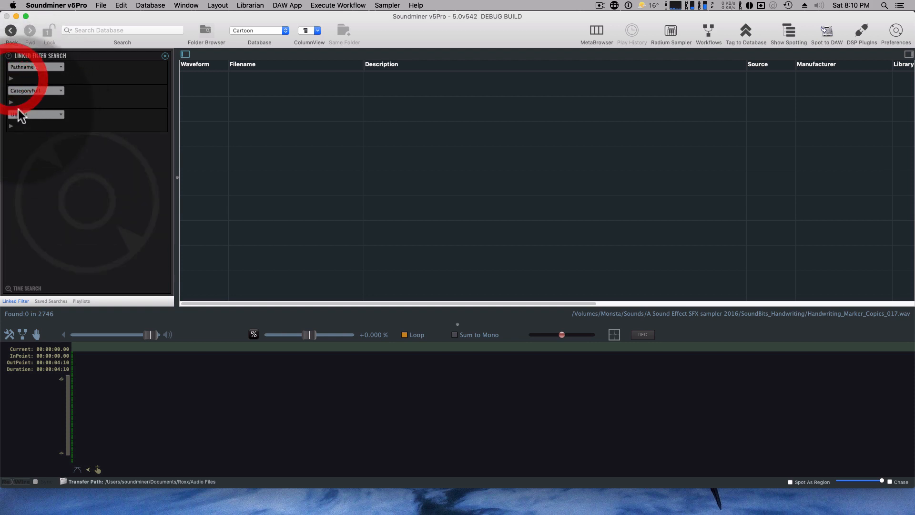
Search 'writ' for WRITING sounds, narrow to the SoundBits_Handwriting folder, then clear the filters
left_click(10, 101)
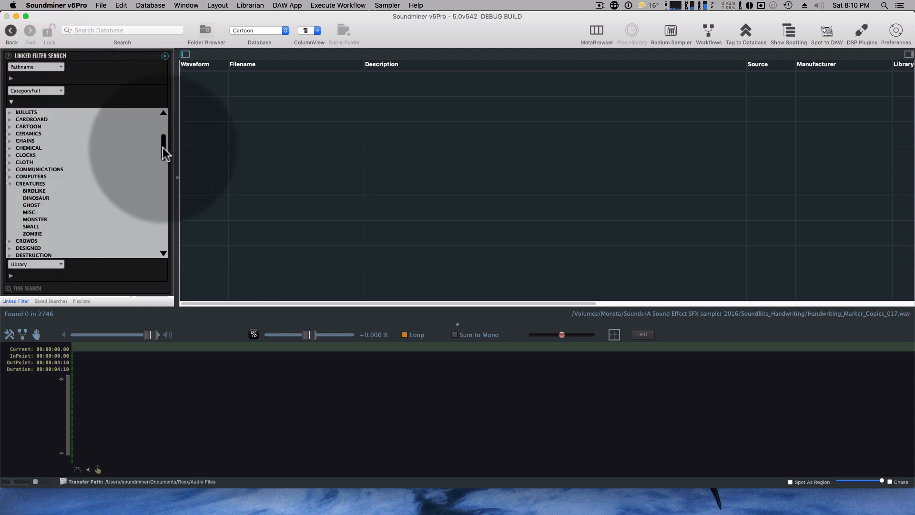
scroll("down", 3)
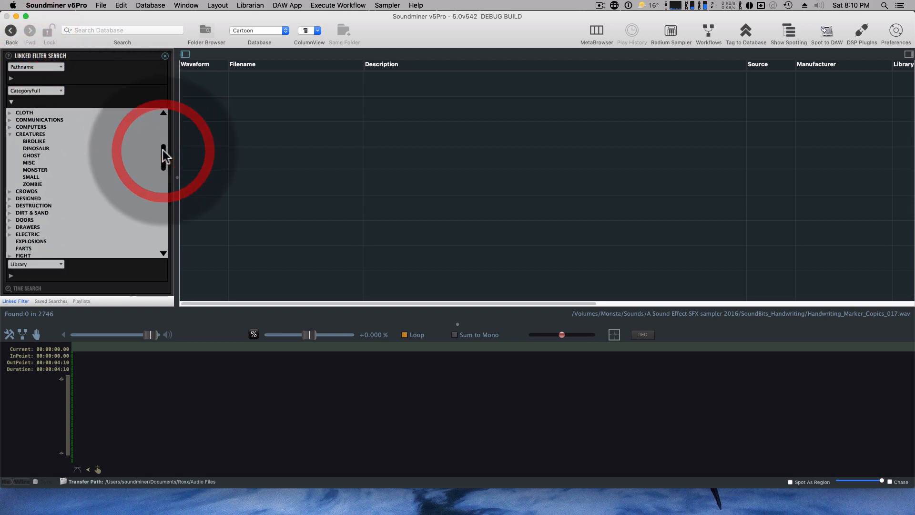
type("writi")
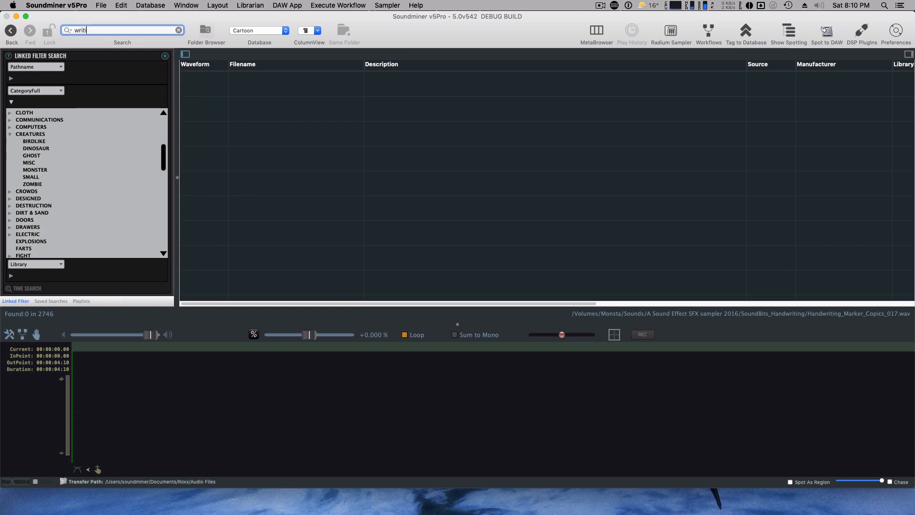
type("writ")
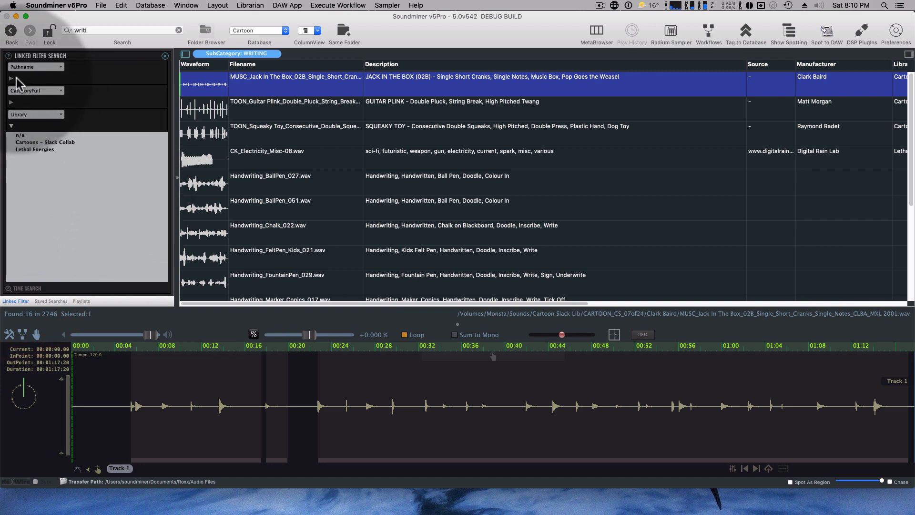
left_click(11, 79)
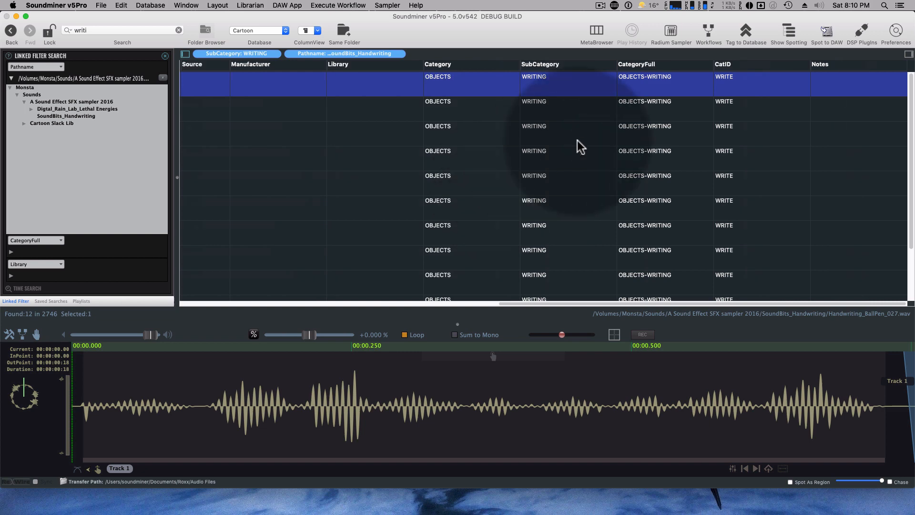
left_click(309, 34)
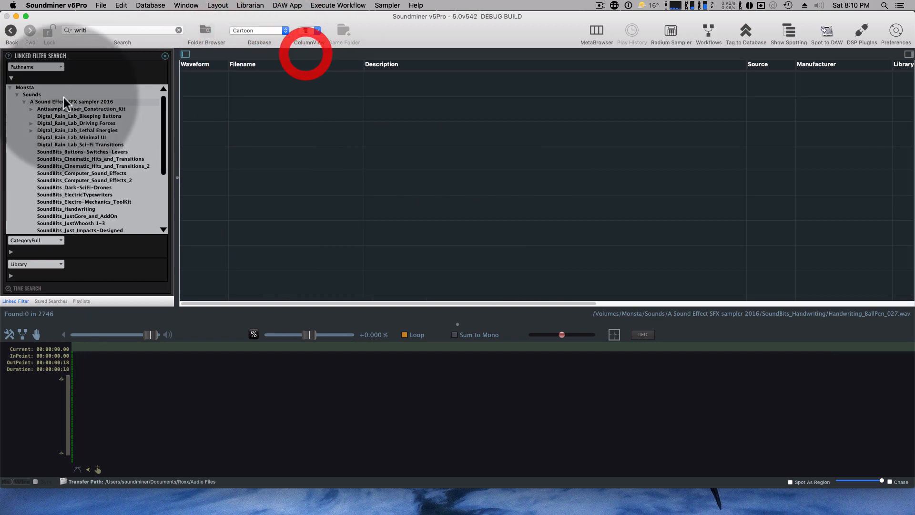
Search 'expl' for EXPLOSIONS sounds, narrow by Cartoon Slack Lib, Kai Paquin and Antisample folders, then clear them
left_click(116, 30)
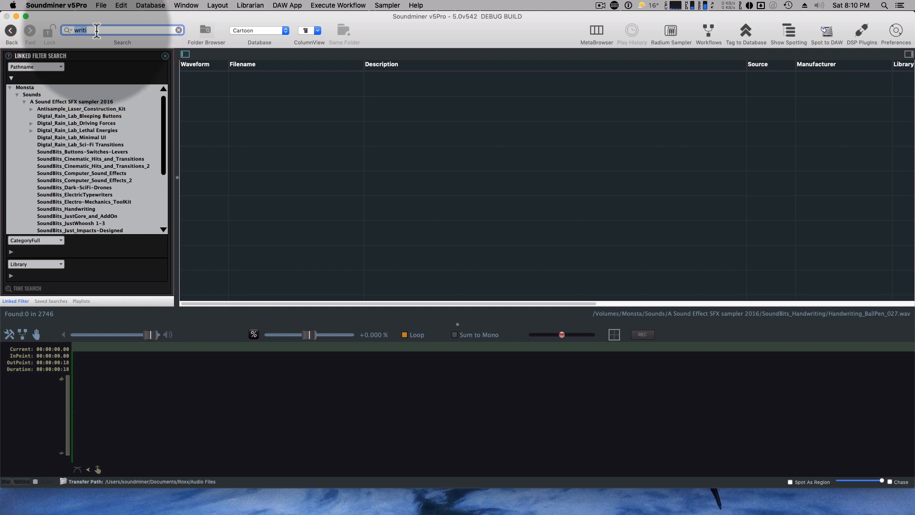
type("expl")
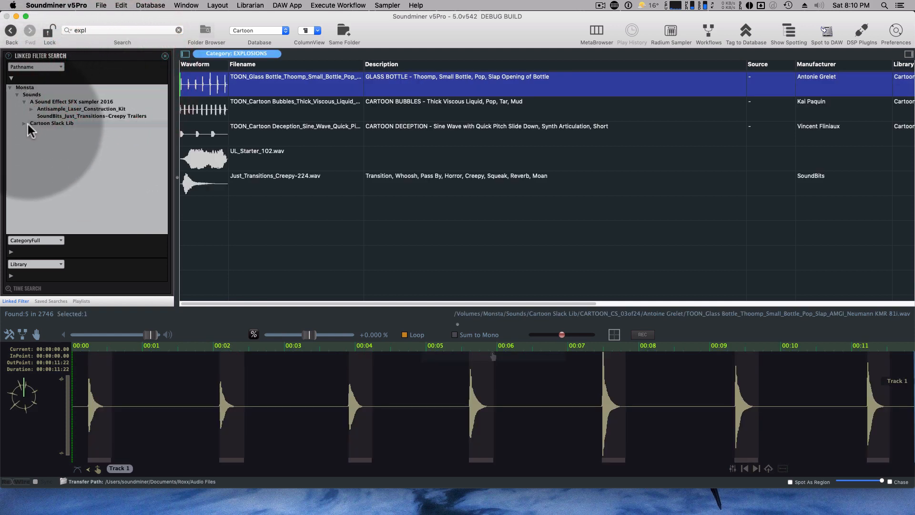
left_click(32, 122)
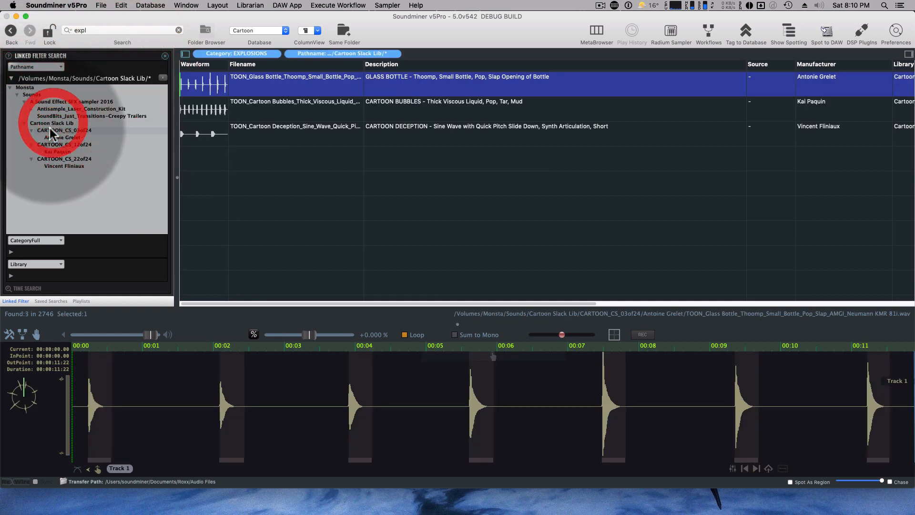
left_click(59, 151)
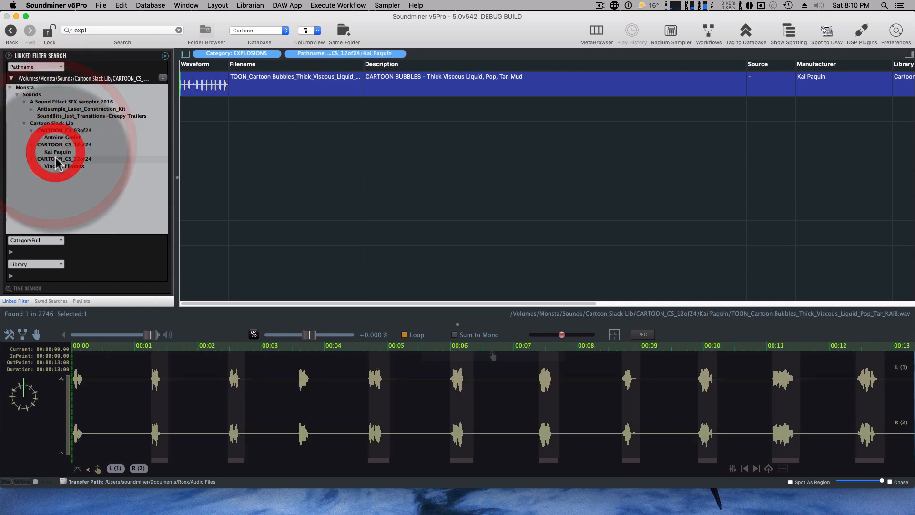
left_click(81, 109)
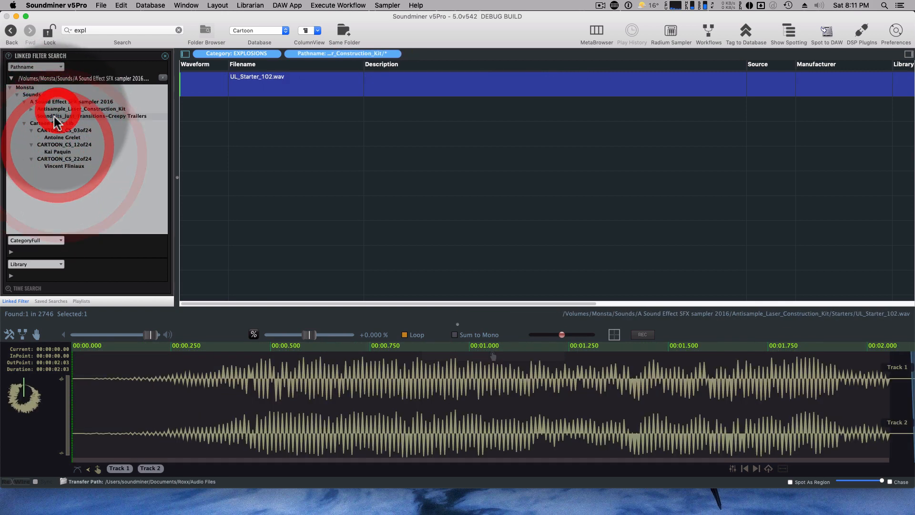
left_click(57, 152)
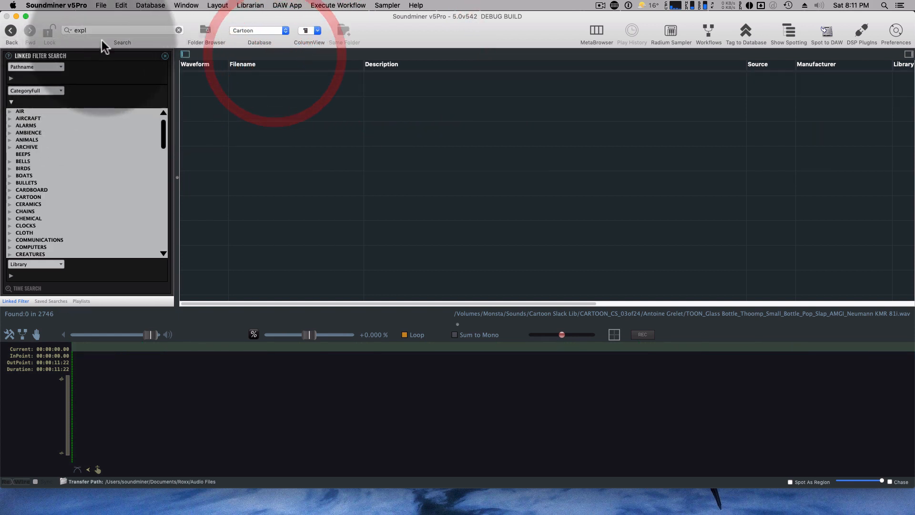
Search 'air' for AIRCRAFT sounds, narrow to DRONE and JET subcategories, then clear the category filters
type("air")
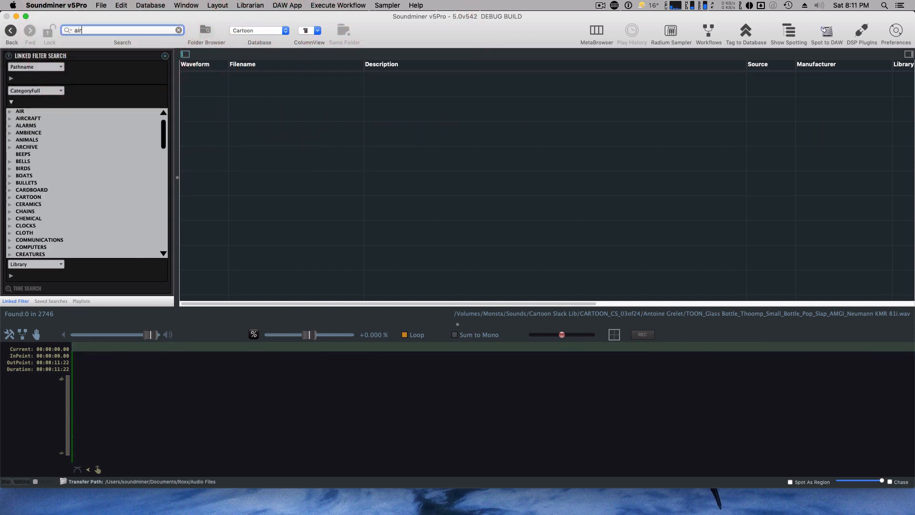
left_click(120, 30)
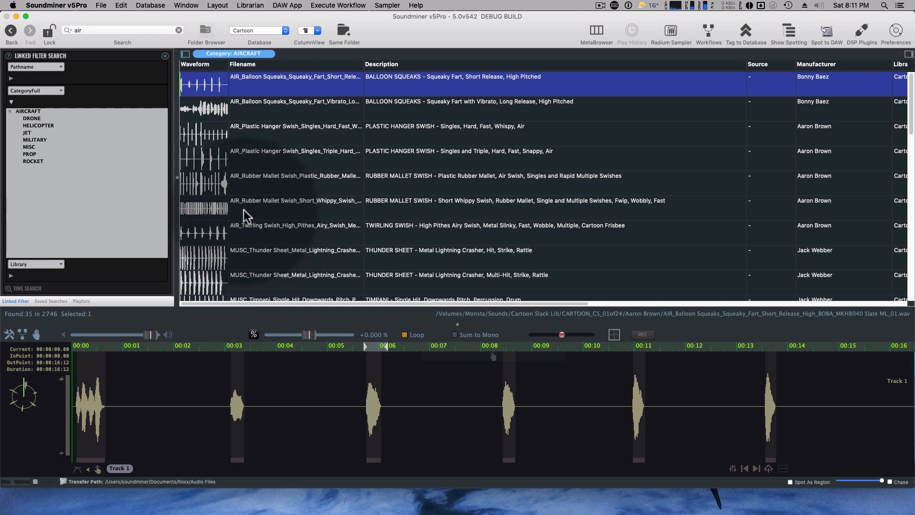
left_click(32, 118)
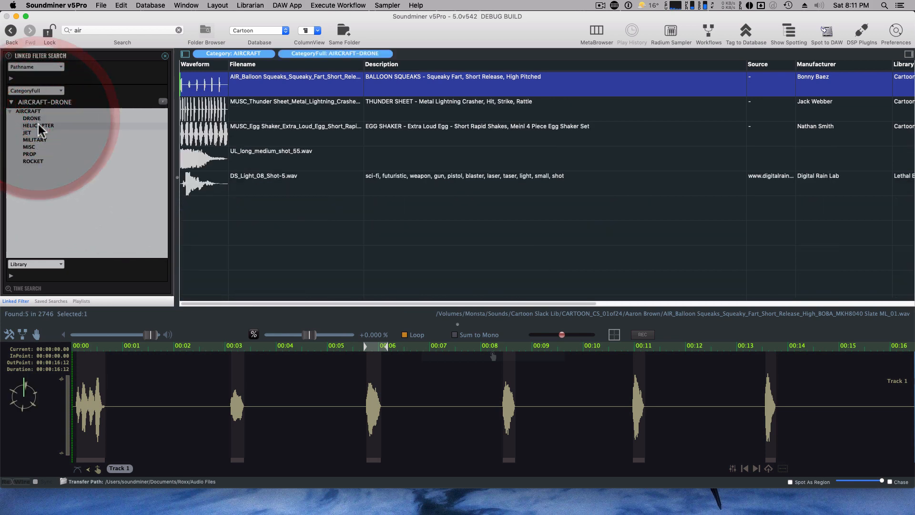
left_click(26, 133)
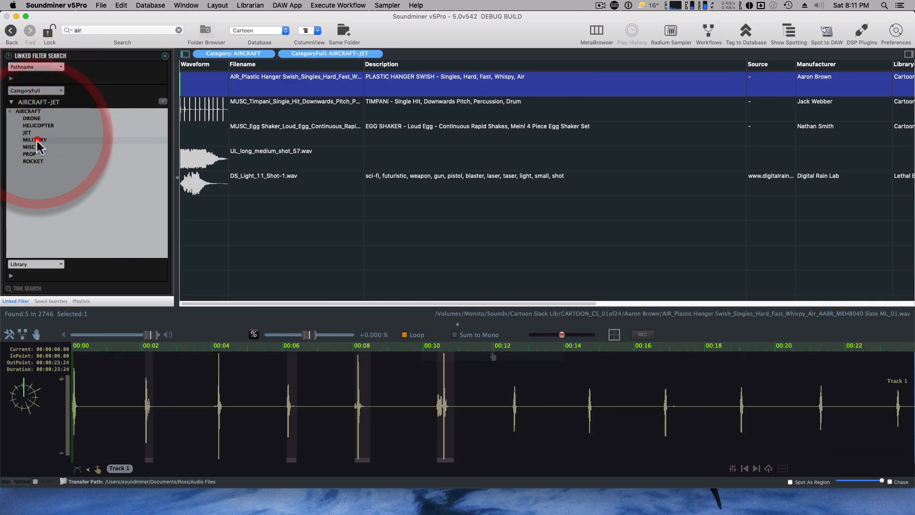
left_click(35, 139)
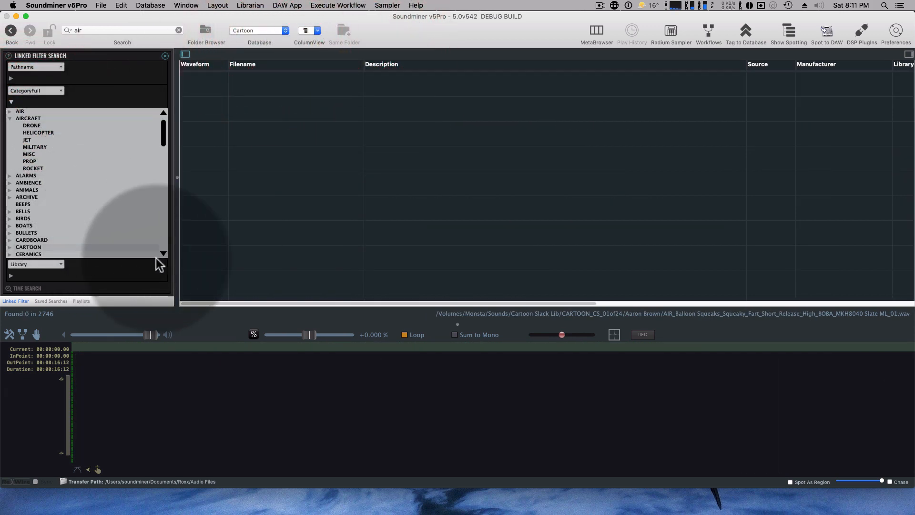
scroll("down", 3)
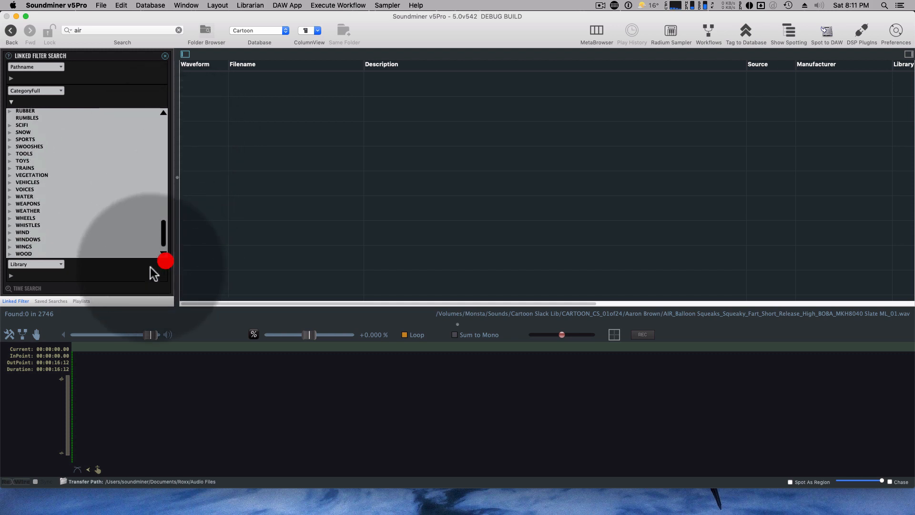
Filter the records to the Cartoon - Slack Collab library, showing 24 matches
left_click(10, 125)
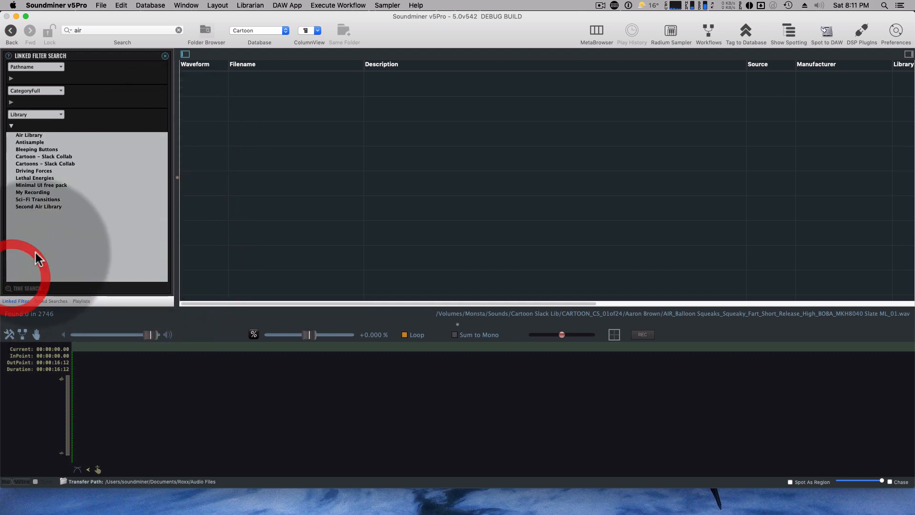
left_click(43, 155)
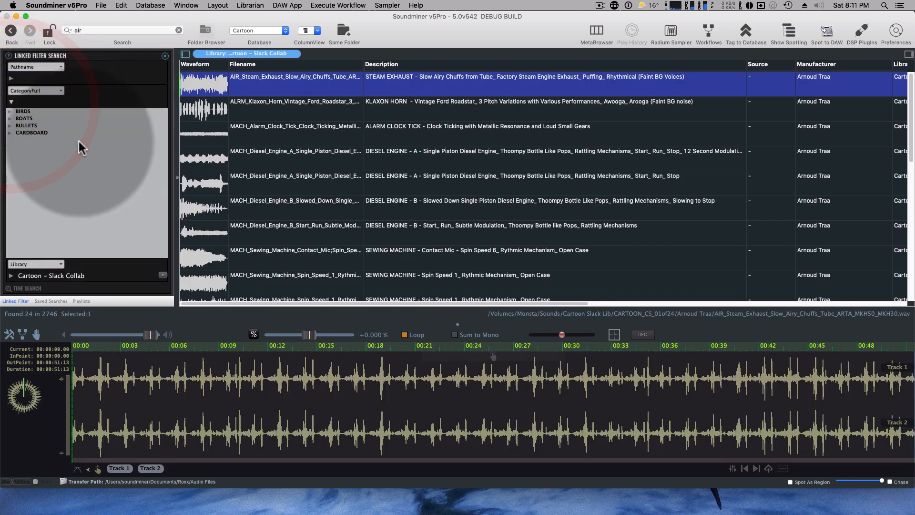
left_click(10, 132)
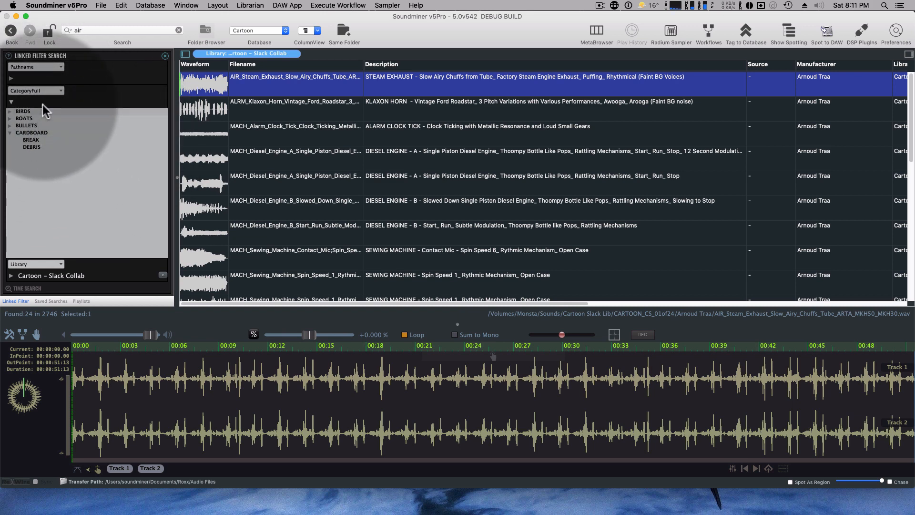
Switch the CategoryFull filter field to CatID, then to Manufacturer values
left_click(35, 91)
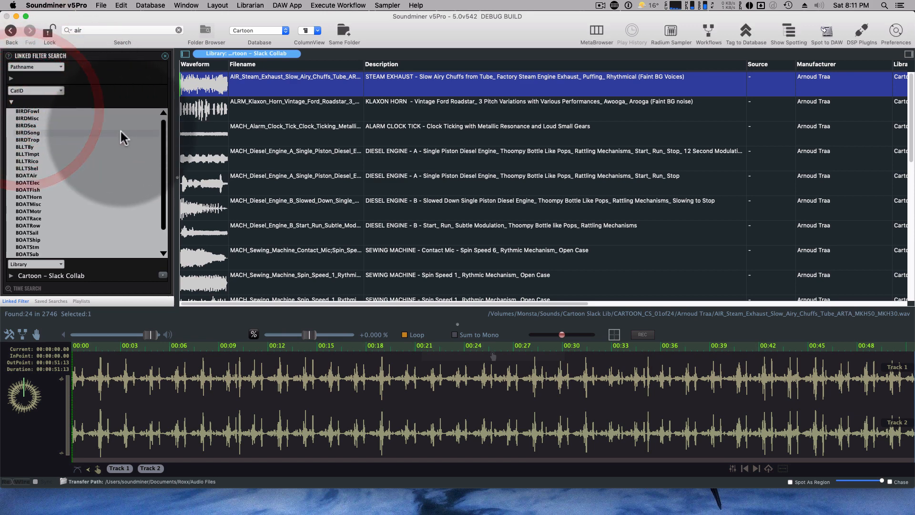
left_click(35, 91)
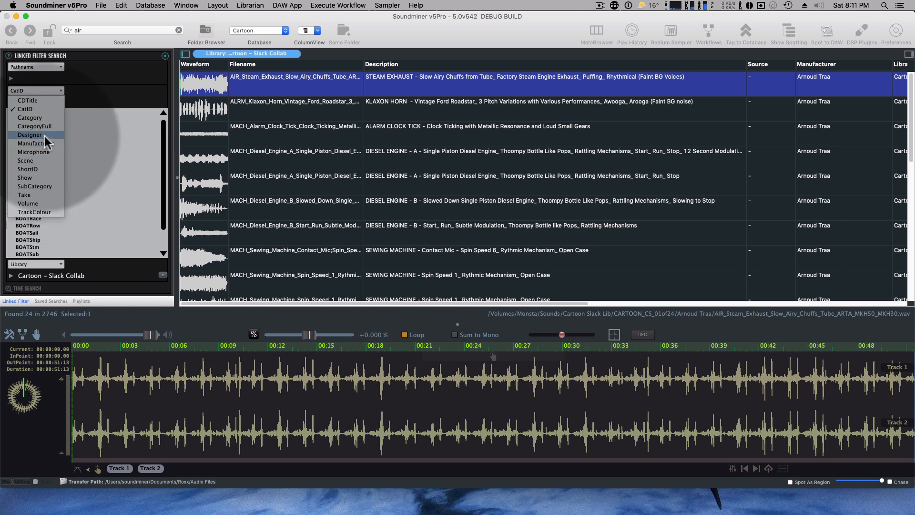
left_click(36, 143)
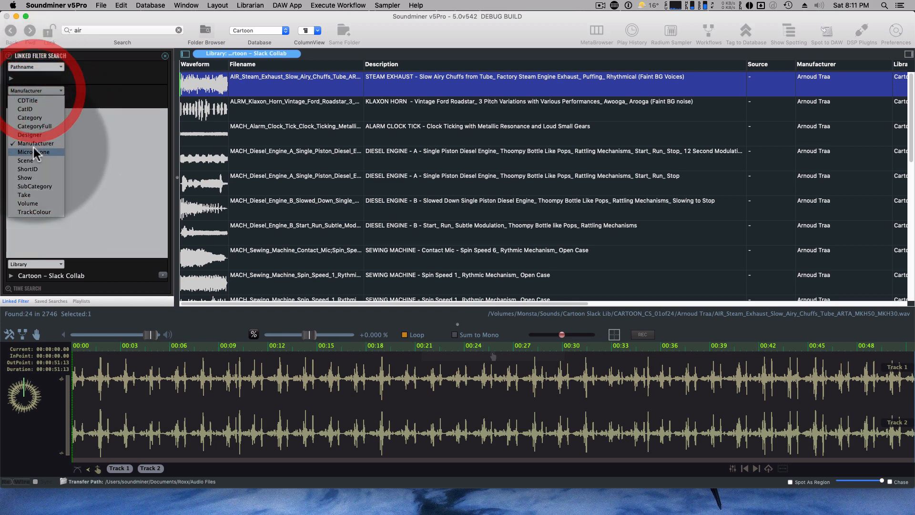